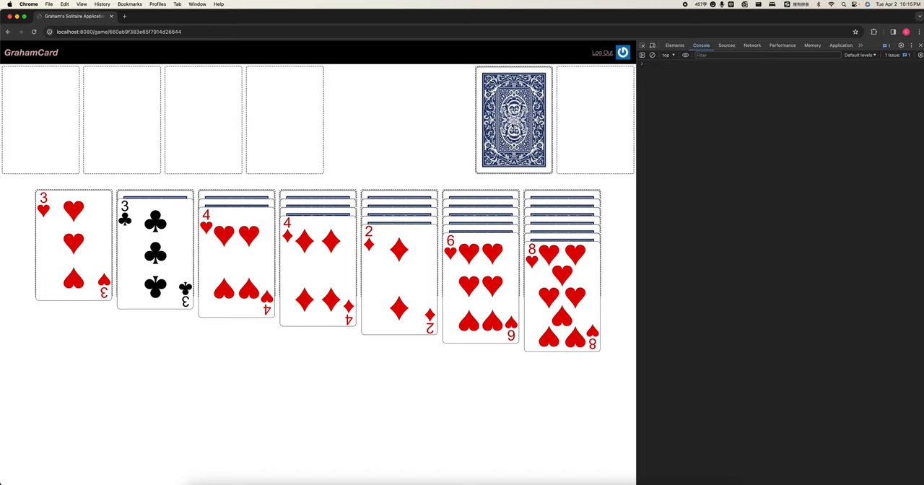
Step: Draw two cards from the stock onto the discard pile
{"action": "left_click", "coordinate": [514, 120]}
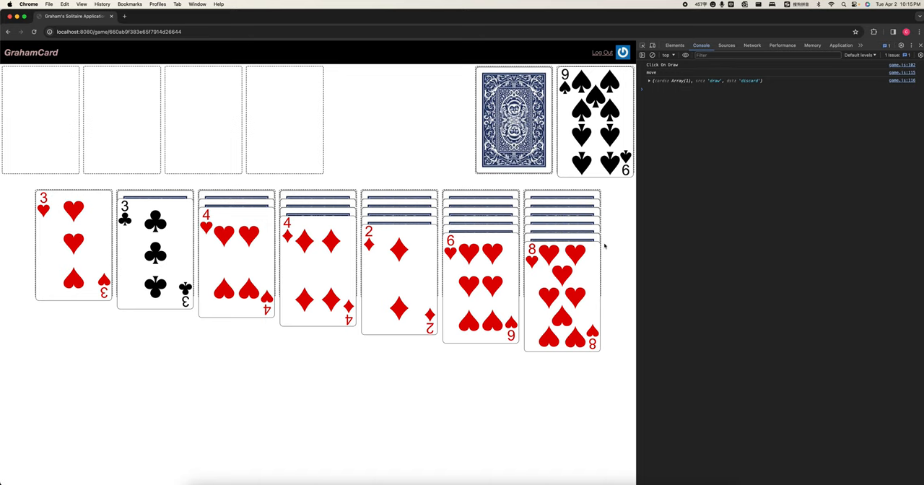
{"action": "left_click", "coordinate": [513, 120]}
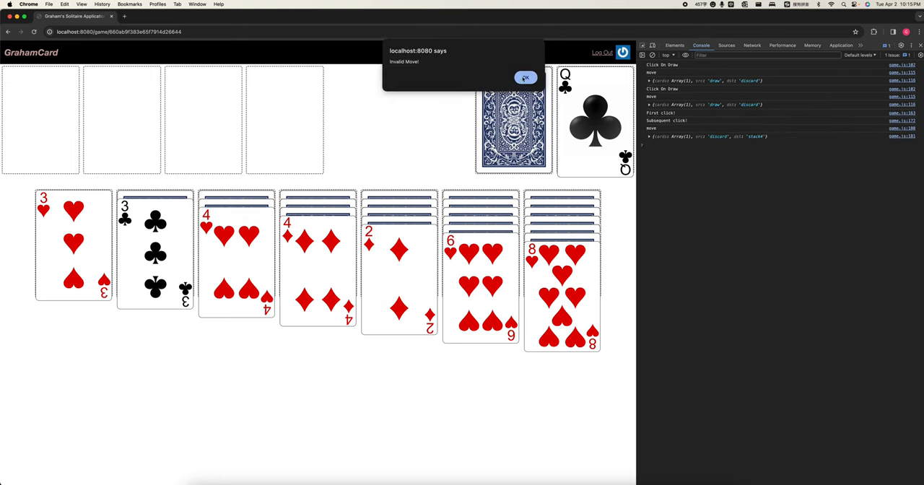
{"action": "left_click", "coordinate": [525, 77]}
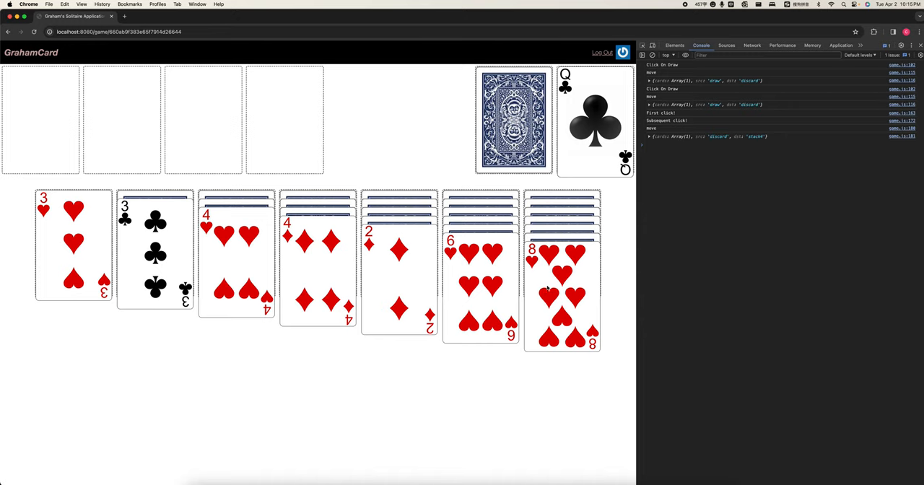
{"action": "mouse_move", "coordinate": [556, 288]}
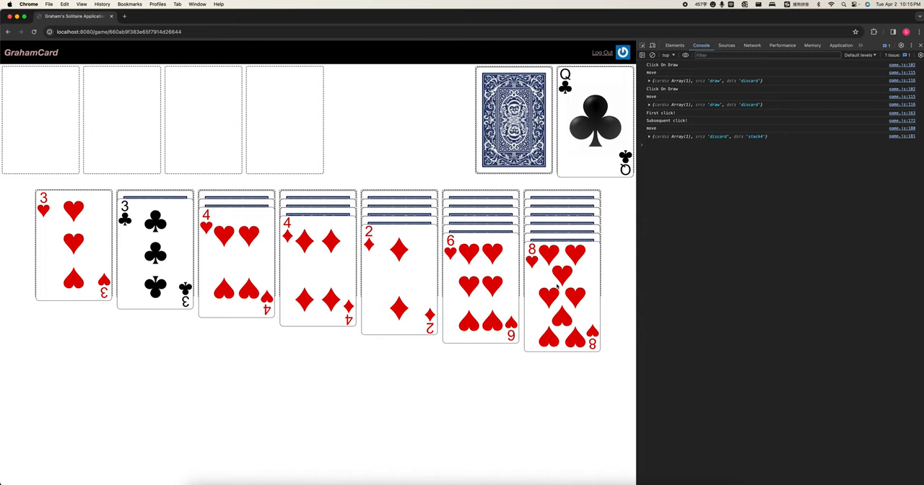
{"action": "left_click", "coordinate": [556, 287]}
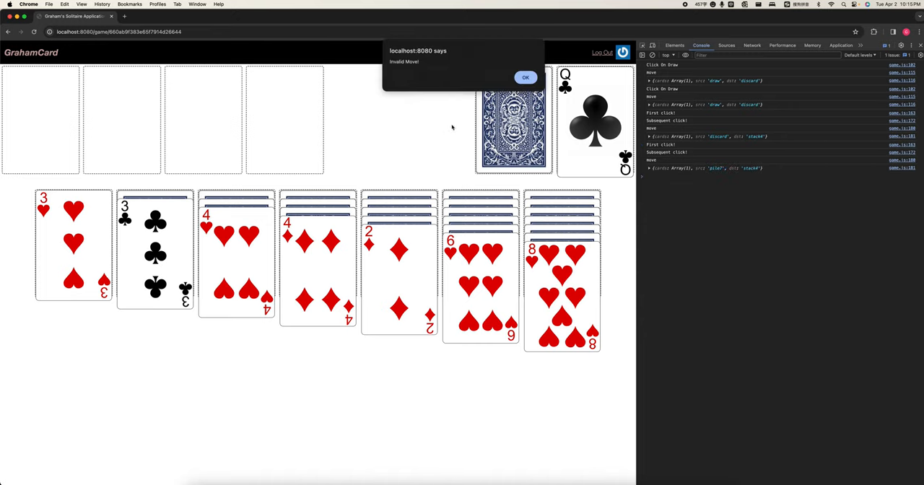
{"action": "mouse_move", "coordinate": [526, 78]}
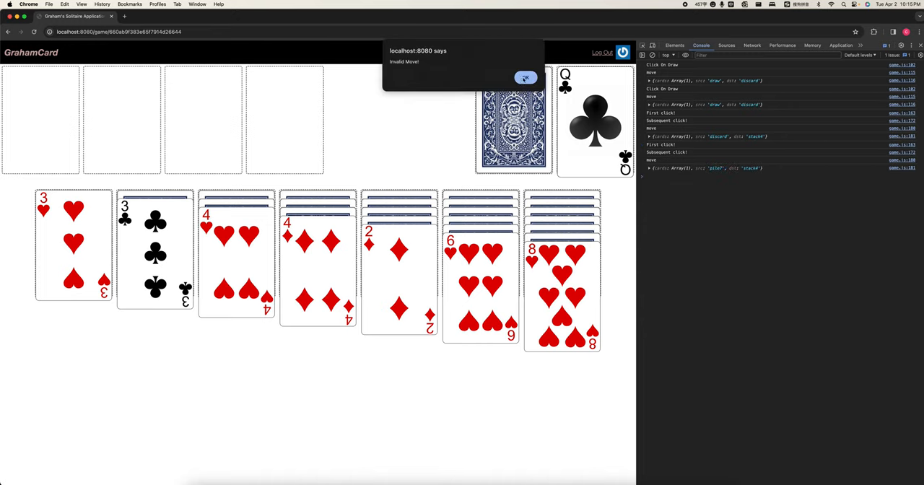
{"action": "left_click", "coordinate": [526, 78]}
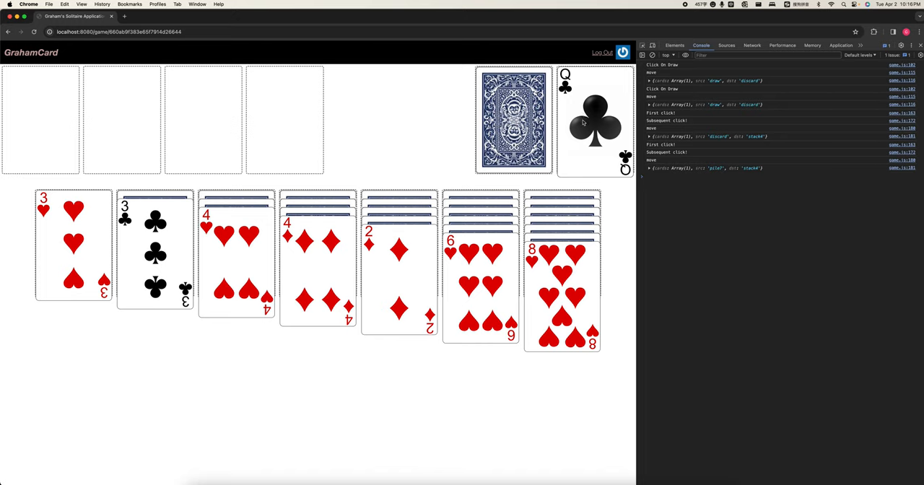
{"action": "mouse_move", "coordinate": [578, 153]}
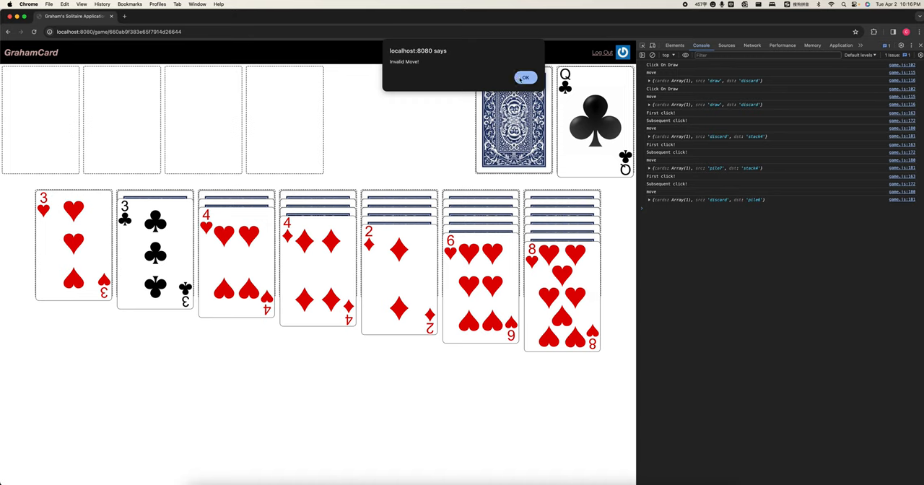
{"action": "left_click", "coordinate": [525, 78]}
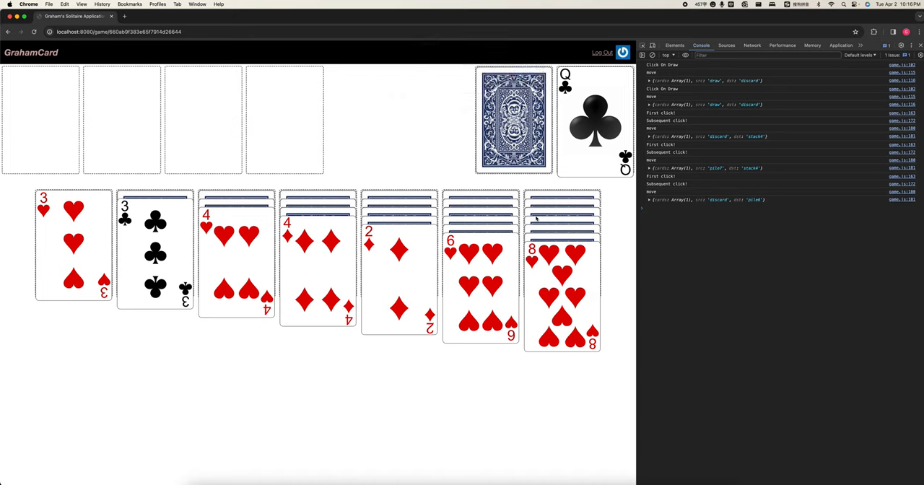
{"action": "mouse_move", "coordinate": [475, 275]}
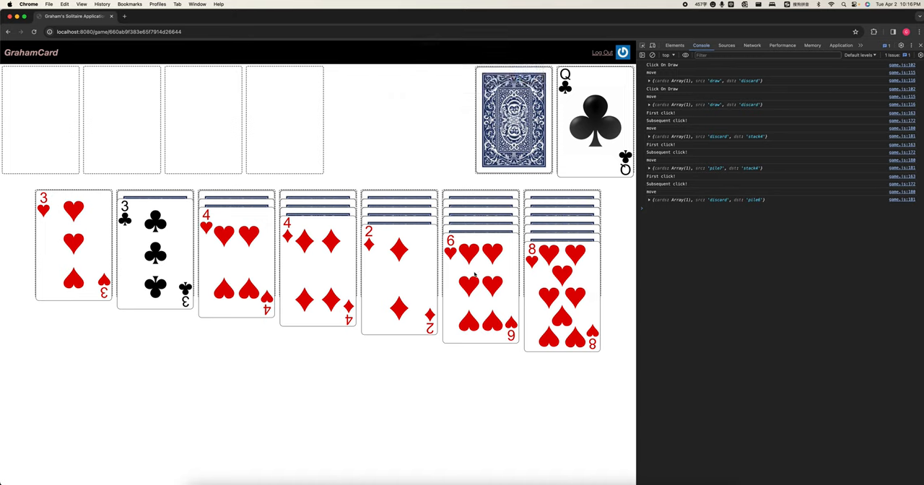
{"action": "left_click", "coordinate": [474, 275]}
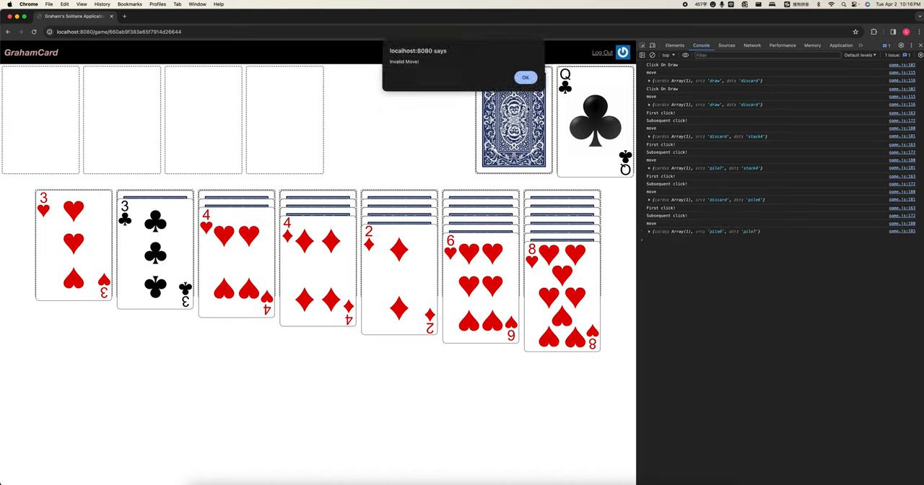
{"action": "left_click", "coordinate": [525, 77]}
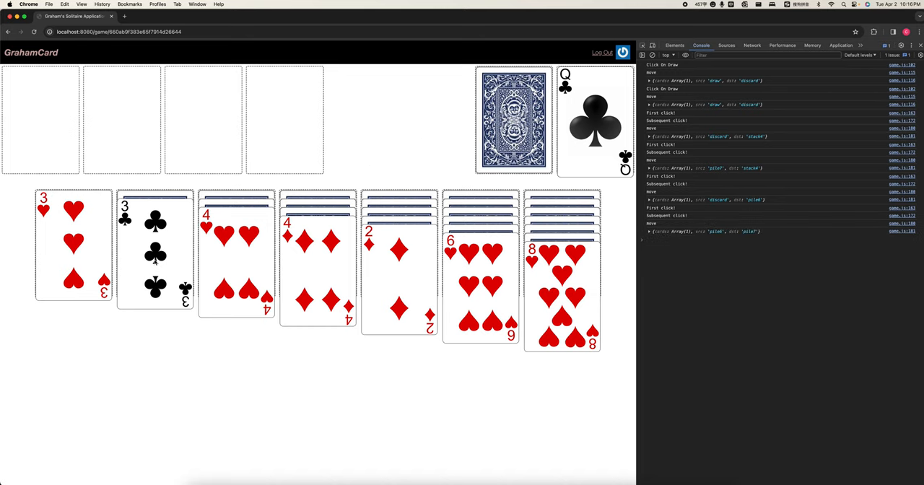
Step: Build the 3♣ and 2♥ onto the 4♥, and move the 8♥ to the empty column
{"action": "left_click", "coordinate": [234, 273]}
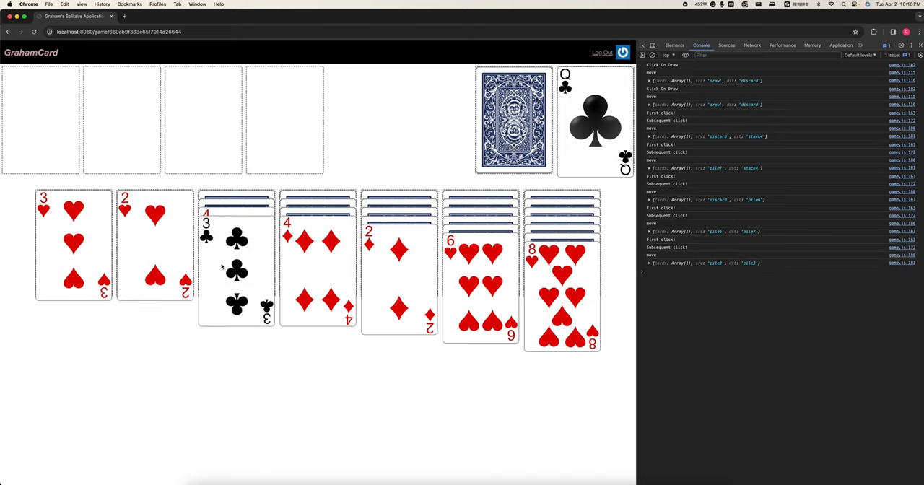
{"action": "mouse_move", "coordinate": [165, 247]}
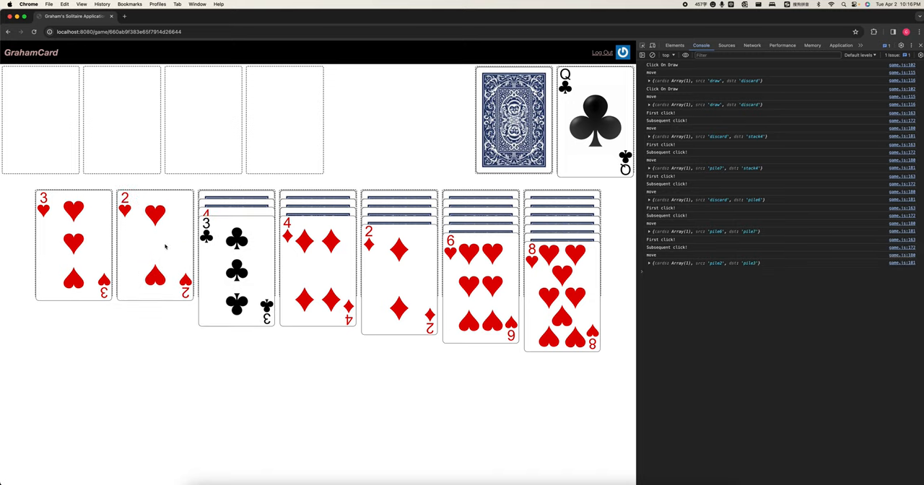
{"action": "left_click", "coordinate": [155, 245]}
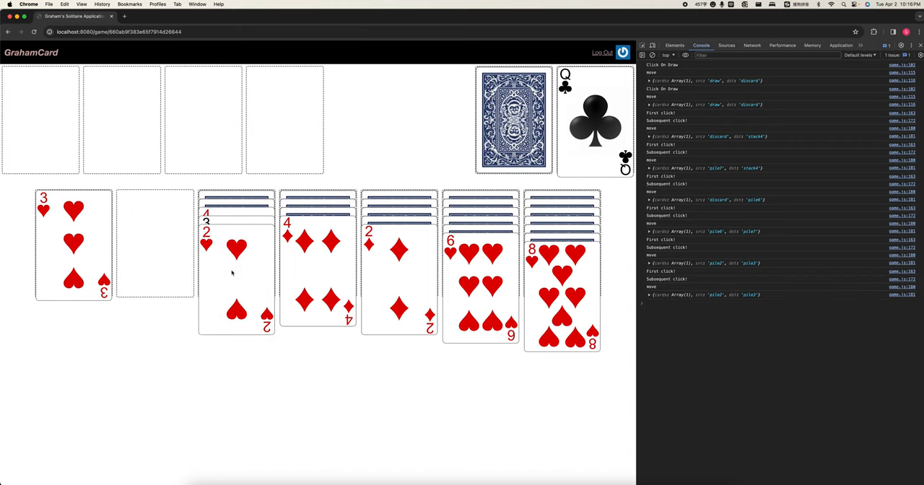
{"action": "mouse_move", "coordinate": [153, 239]}
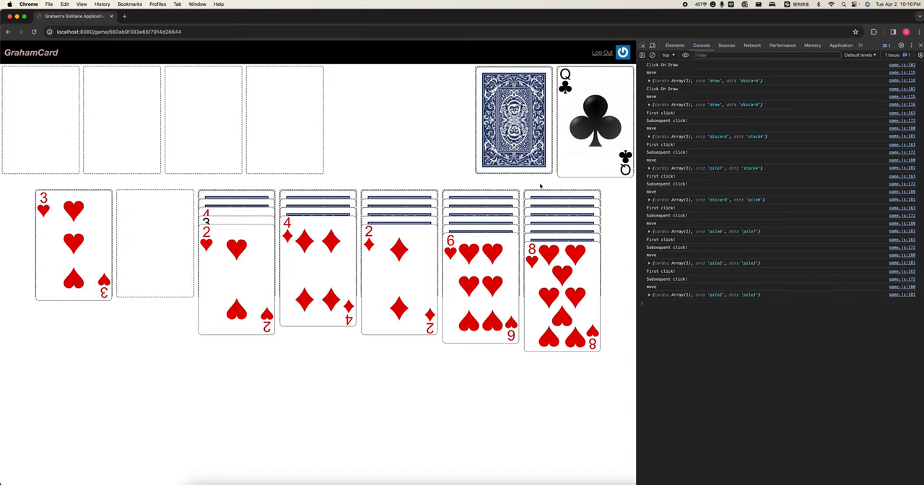
{"action": "left_click", "coordinate": [237, 249]}
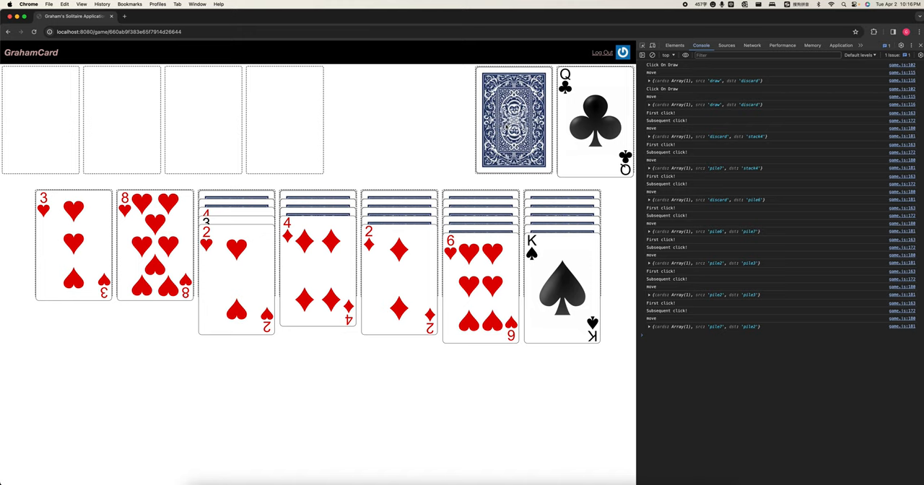
Step: Draw four more cards from the stock
{"action": "left_click", "coordinate": [513, 120]}
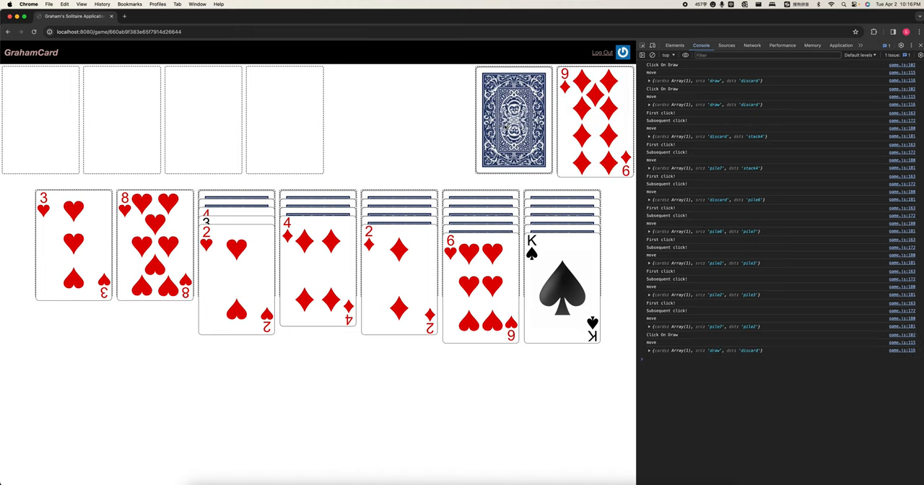
{"action": "left_click", "coordinate": [513, 120]}
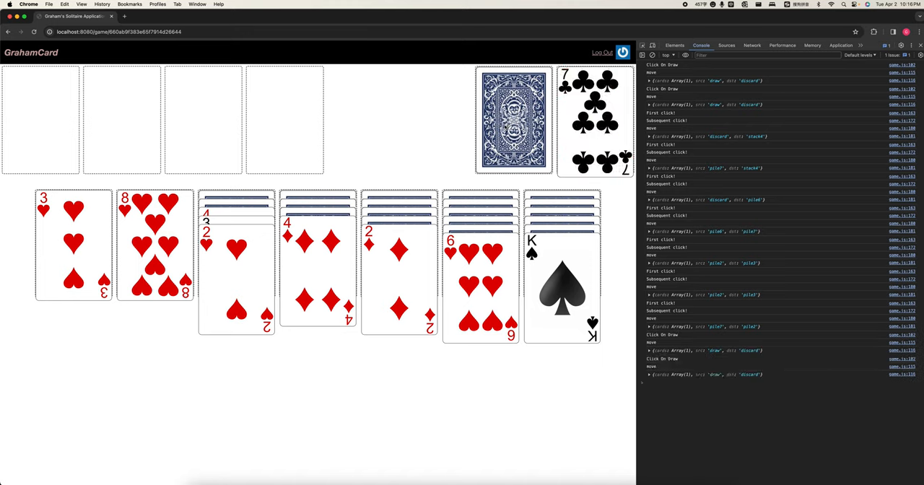
{"action": "left_click", "coordinate": [514, 121]}
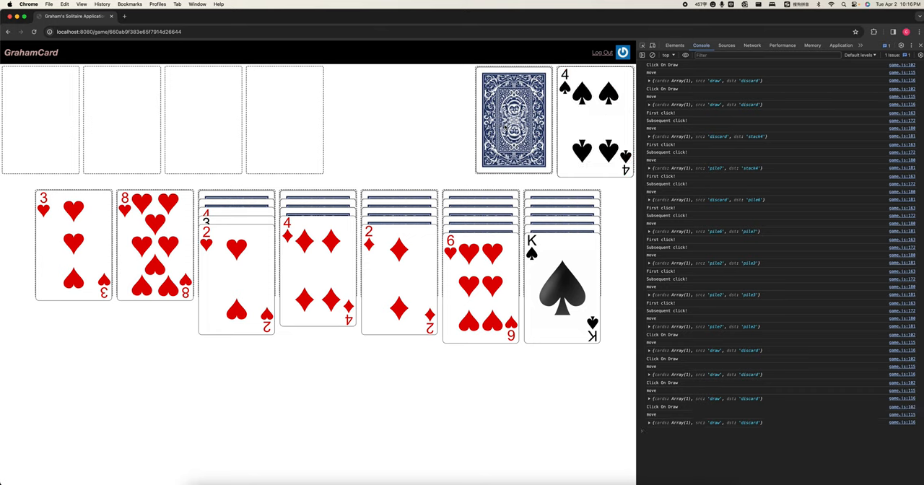
{"action": "left_click", "coordinate": [513, 120]}
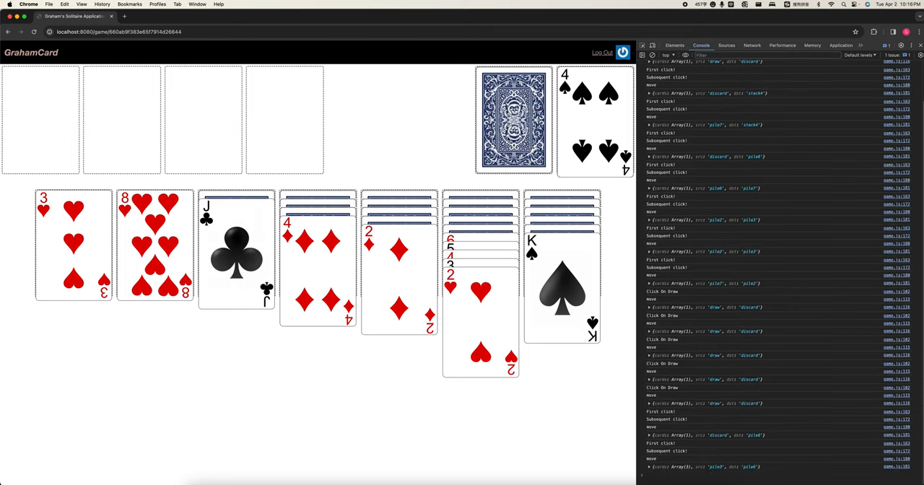
Step: Draw from the stock and place the queen of hearts on the king of spades
{"action": "left_click", "coordinate": [513, 120]}
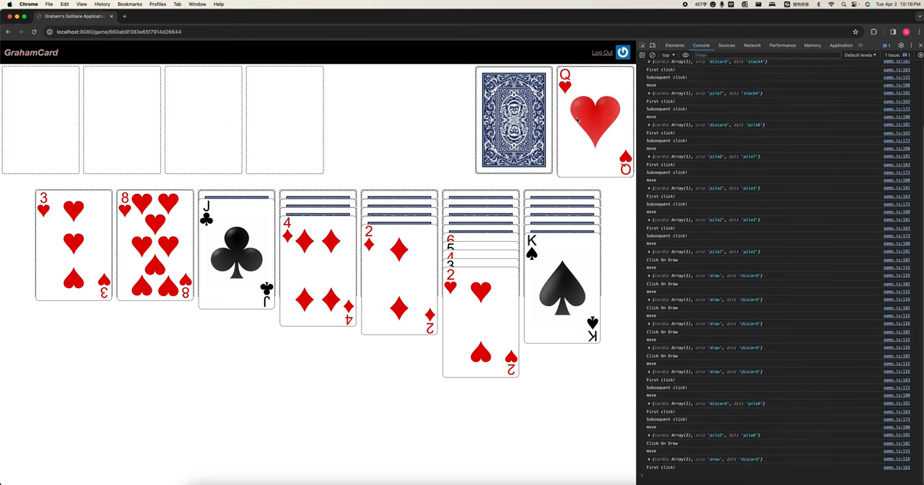
{"action": "left_click", "coordinate": [513, 120]}
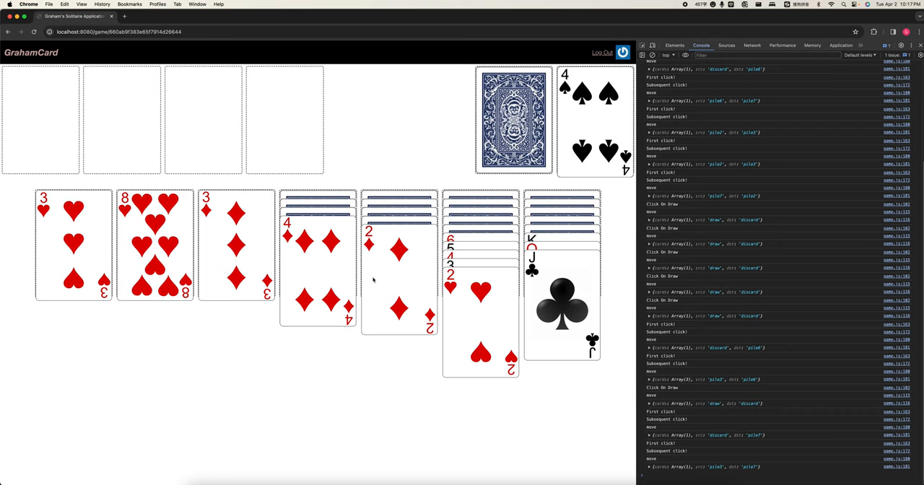
{"action": "left_click", "coordinate": [513, 120]}
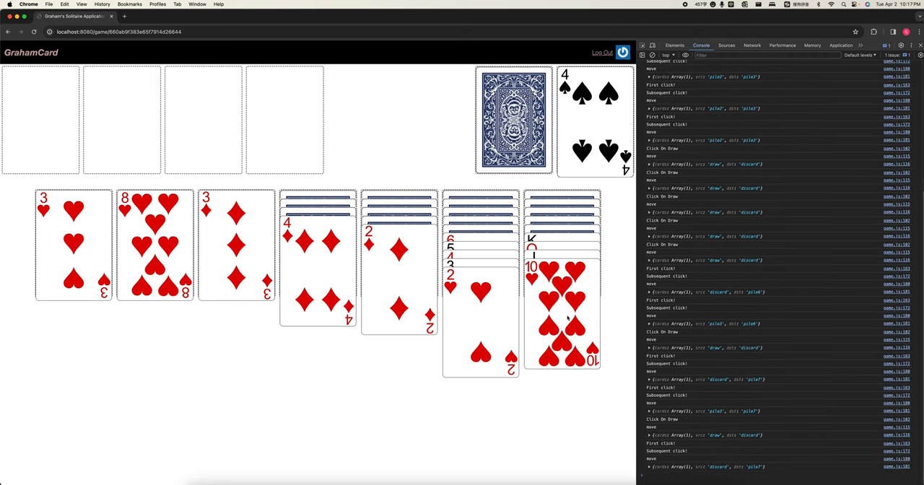
Step: Draw eight more cards from the stock
{"action": "left_click", "coordinate": [514, 120]}
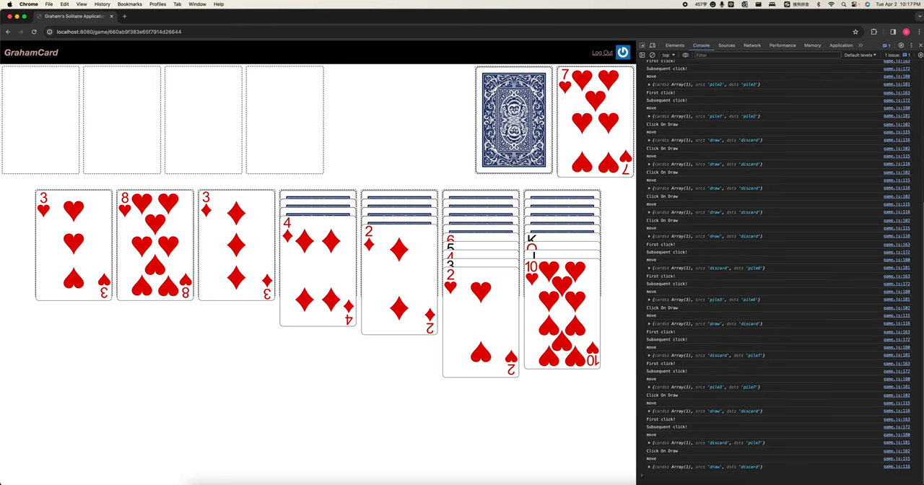
{"action": "left_click", "coordinate": [513, 120]}
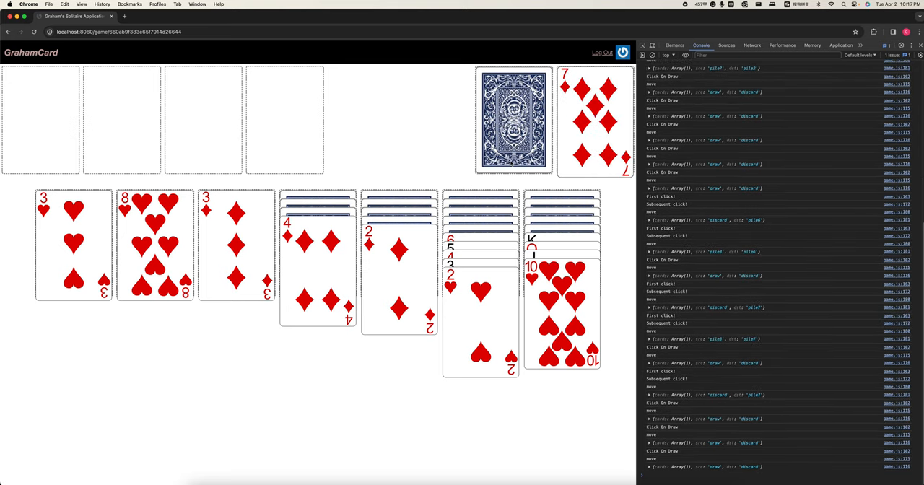
{"action": "left_click", "coordinate": [514, 121]}
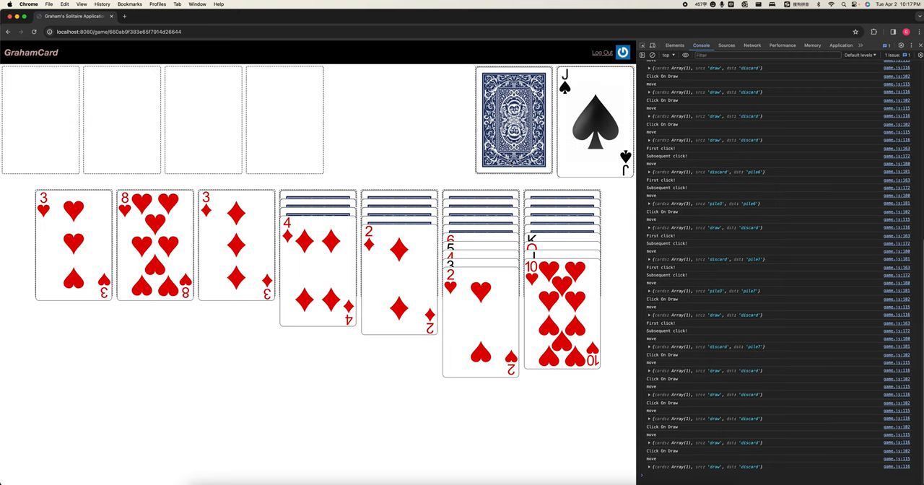
{"action": "left_click", "coordinate": [513, 121]}
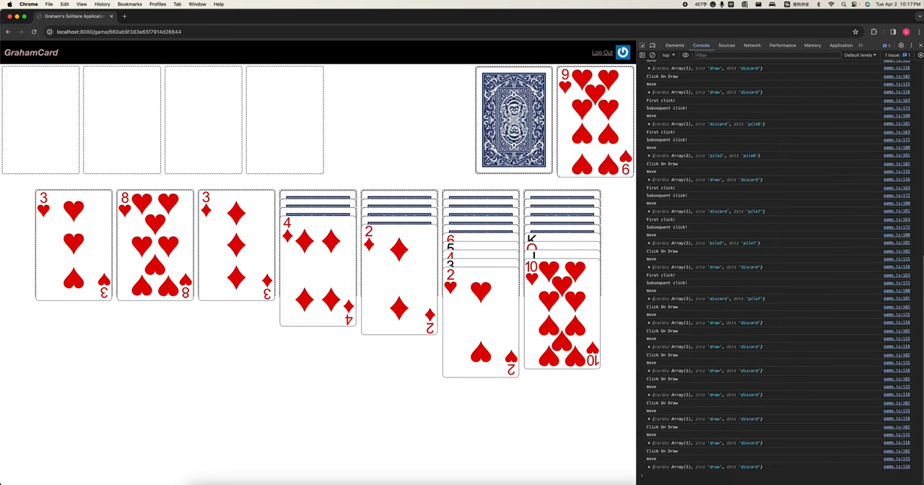
{"action": "left_click", "coordinate": [513, 121]}
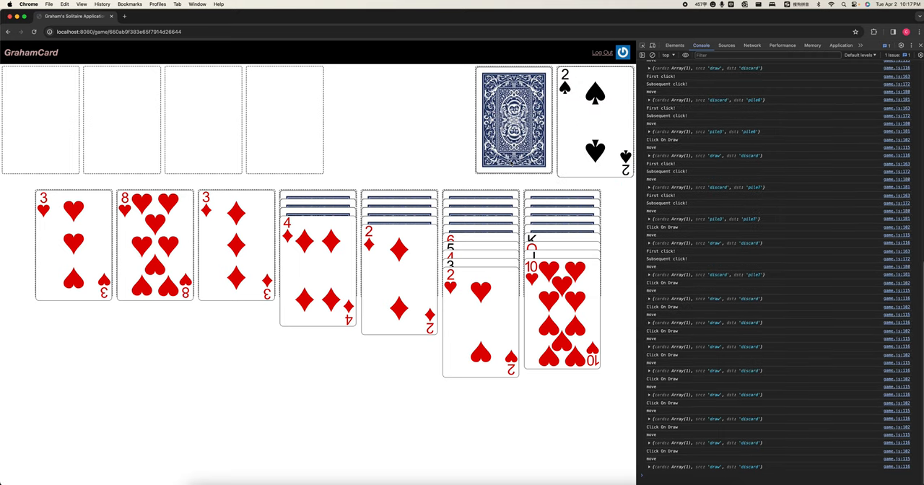
{"action": "left_click", "coordinate": [513, 120]}
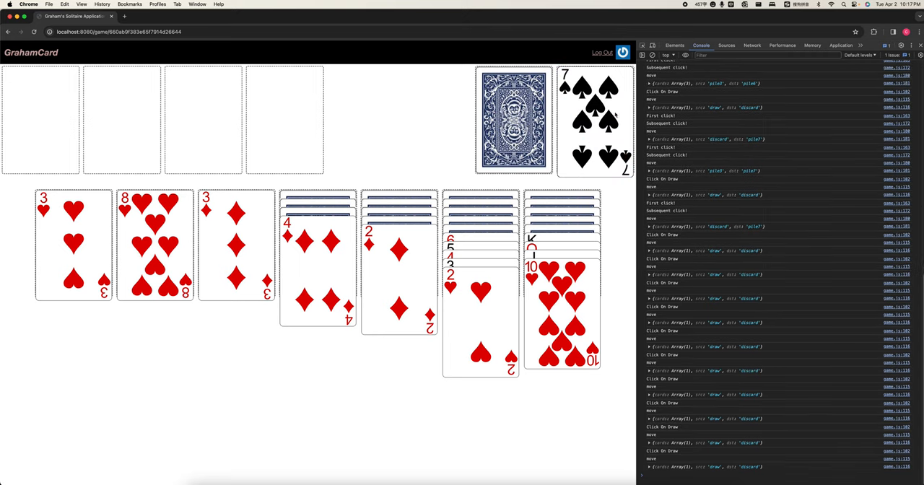
{"action": "left_click", "coordinate": [513, 119]}
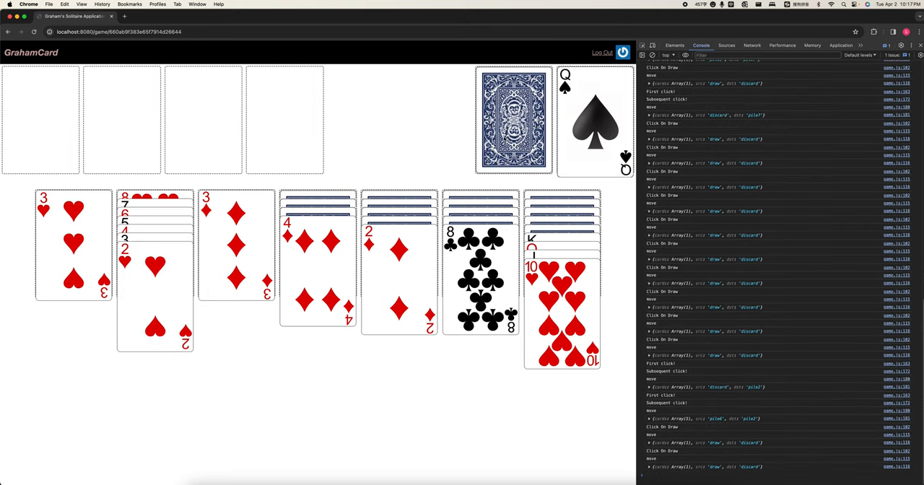
{"action": "left_click", "coordinate": [513, 121]}
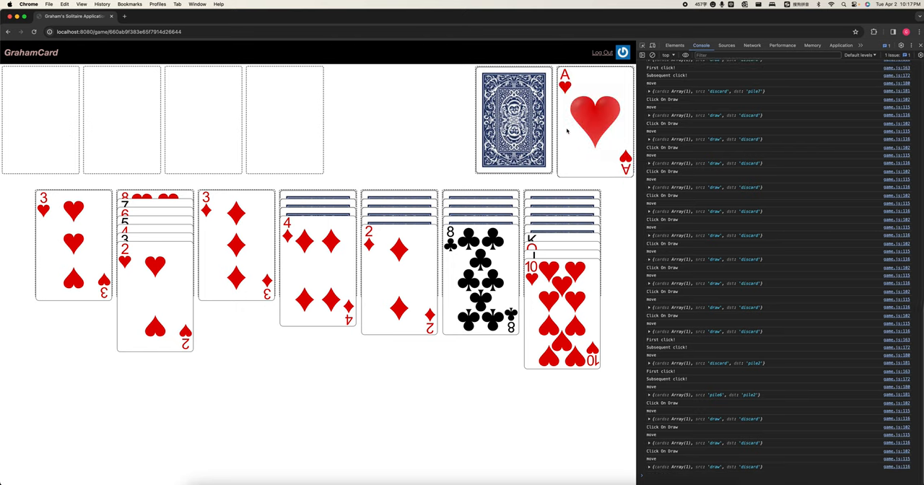
Step: Move the ace of hearts to a foundation and dismiss the Invalid Move warning
{"action": "left_click", "coordinate": [595, 119]}
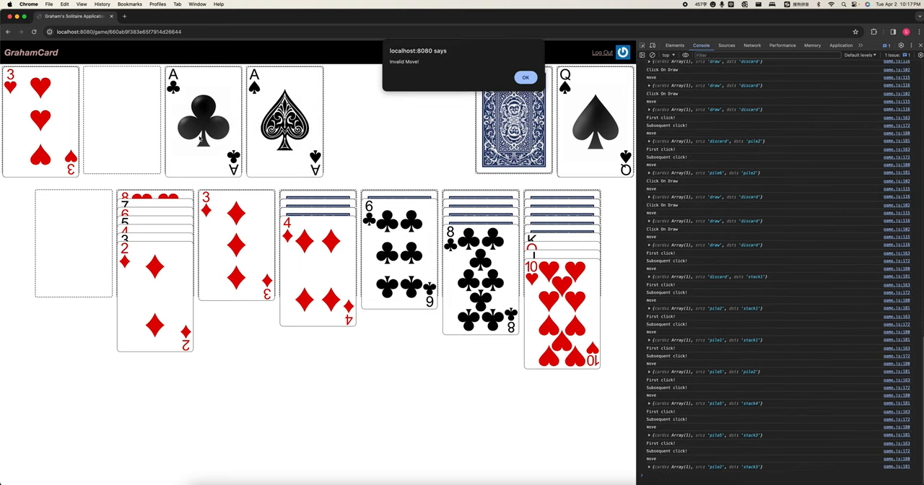
{"action": "left_click", "coordinate": [525, 77]}
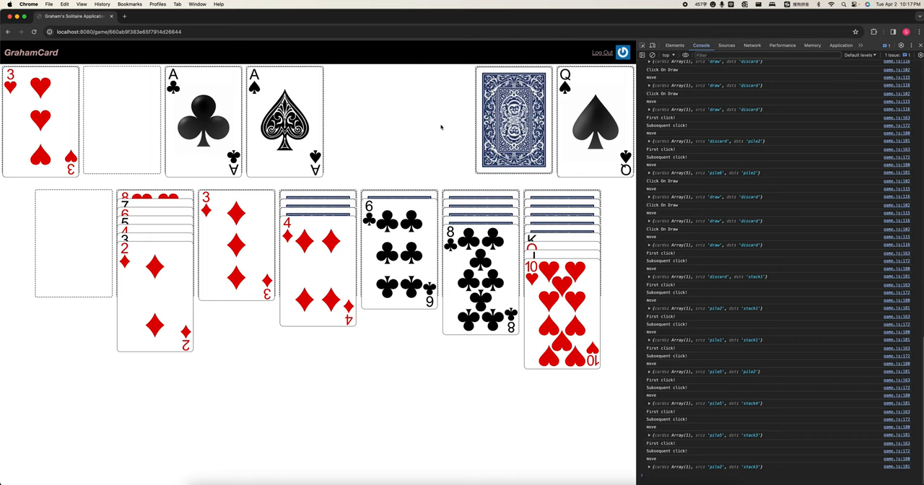
{"action": "mouse_move", "coordinate": [430, 136]}
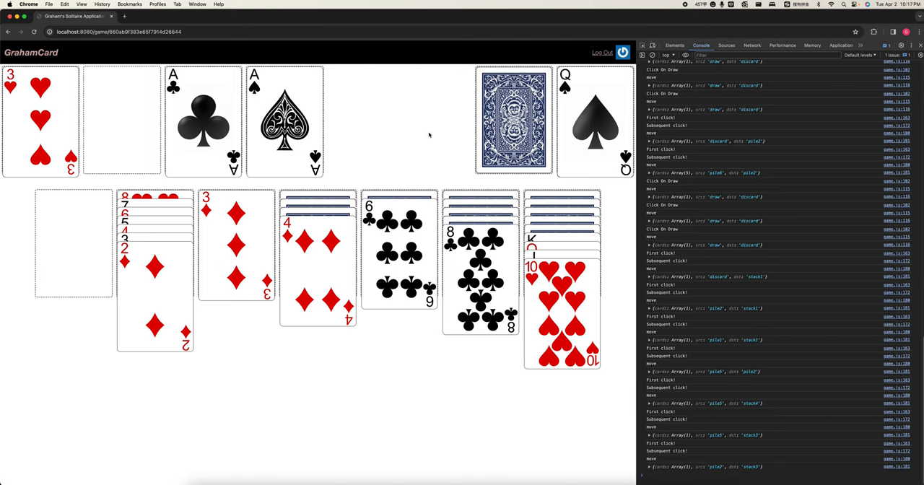